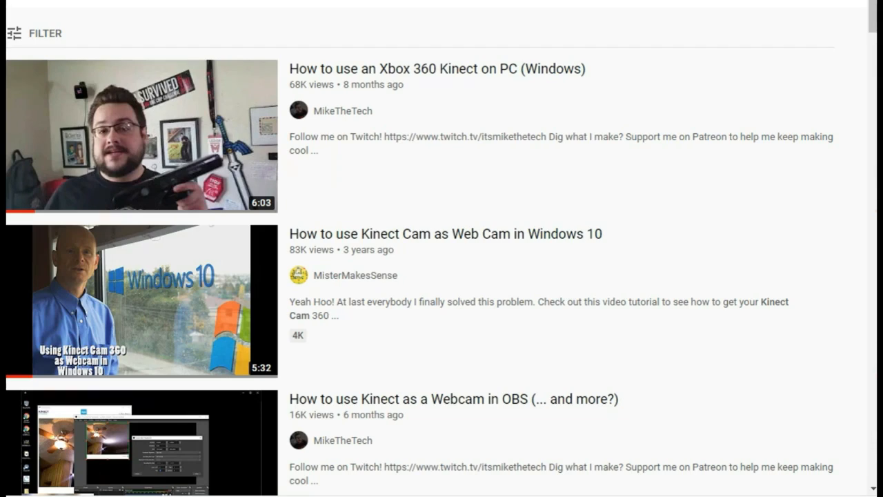
{"action": "mouse_move", "coordinate": [123, 317]}
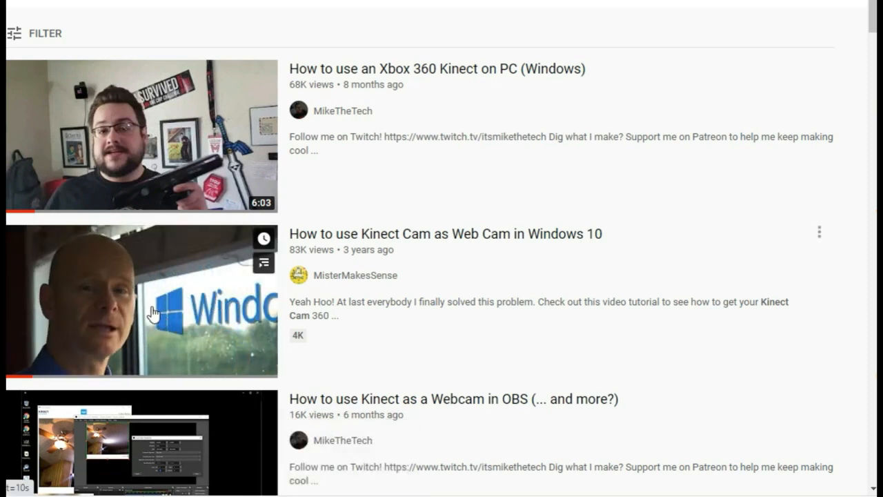
- Play the 'How to use Kinect Cam as Web Cam in Windows 10' video full screen
{"action": "left_click", "coordinate": [141, 300]}
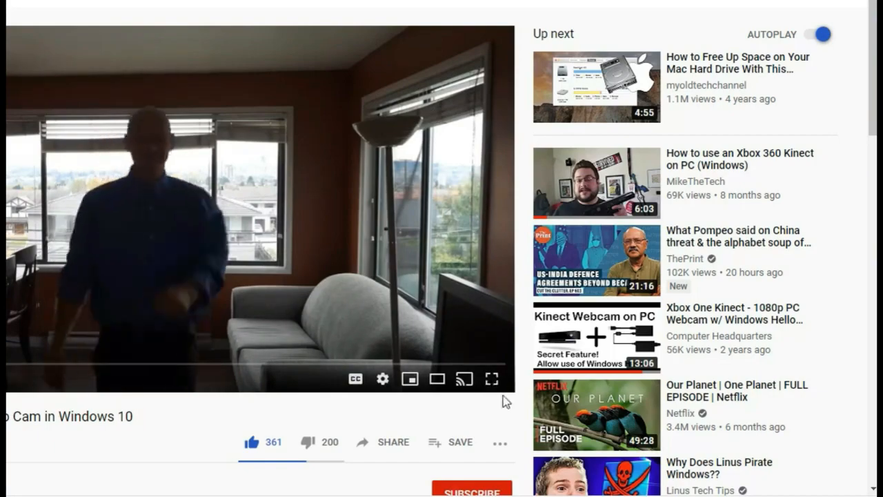
{"action": "left_click", "coordinate": [492, 378]}
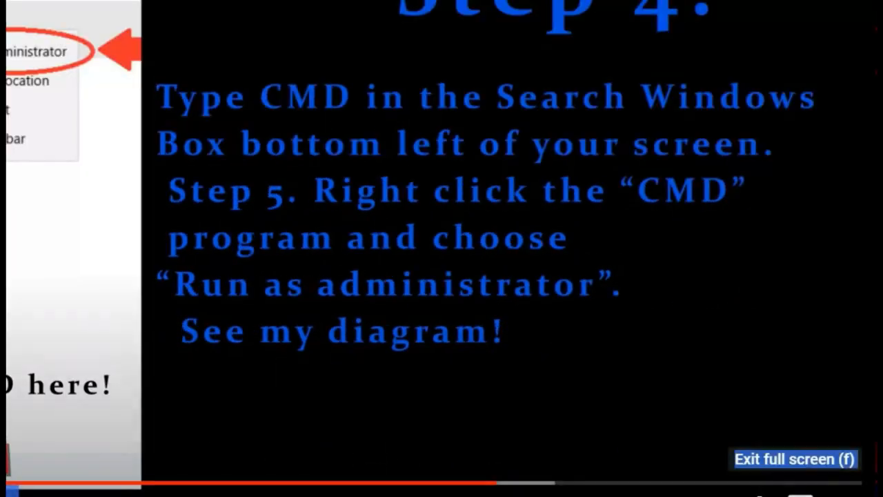
{"action": "left_click", "coordinate": [794, 458]}
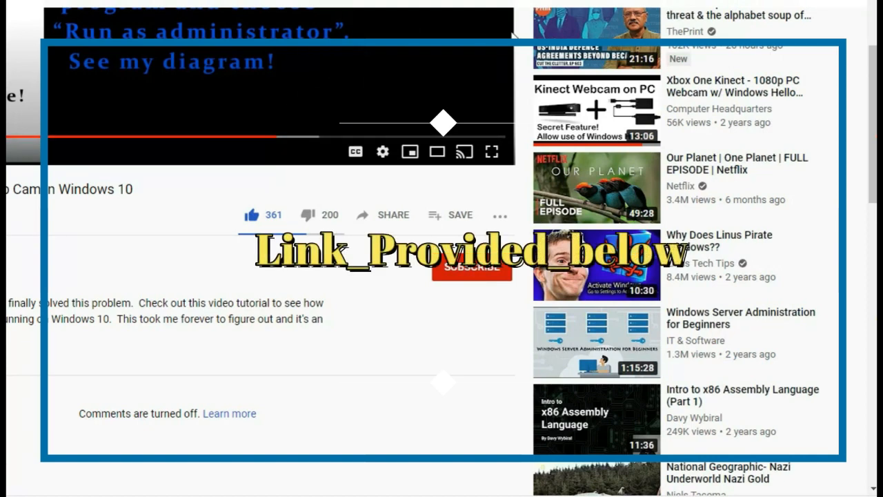
{"action": "mouse_move", "coordinate": [436, 178]}
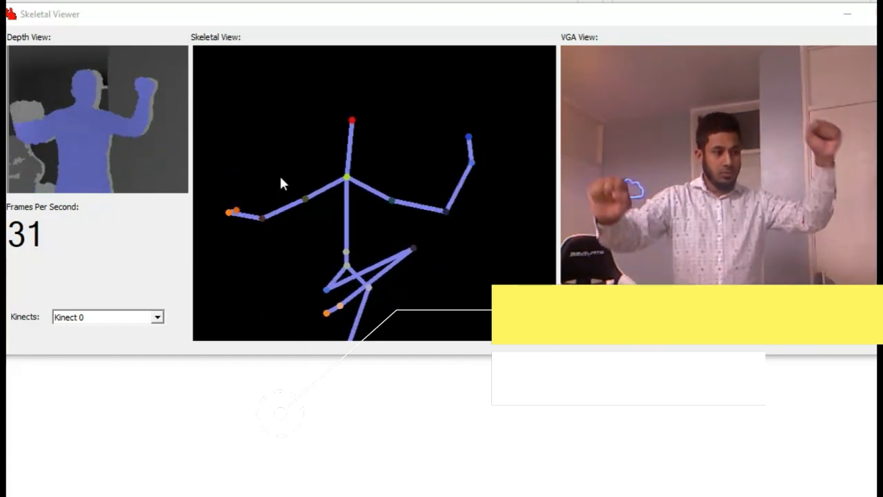
- Enter the text 'Only' while Skeletal Viewer tracks the body live
{"action": "type", "text": "Only"}
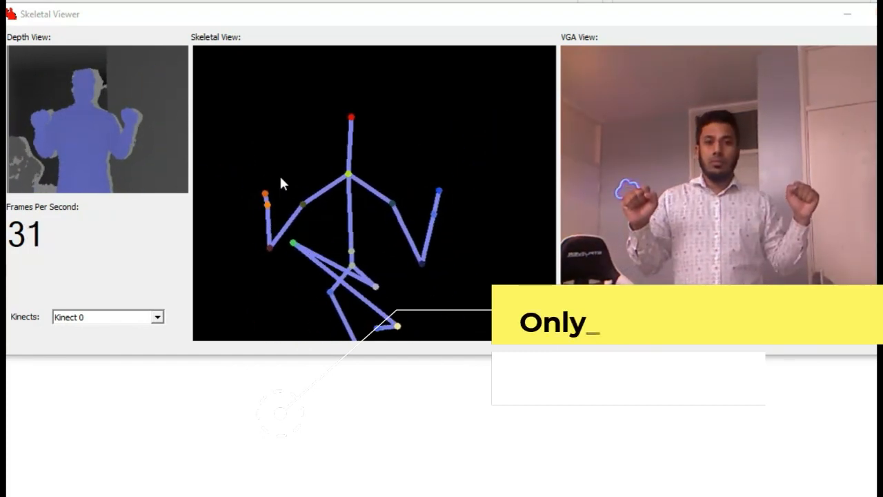